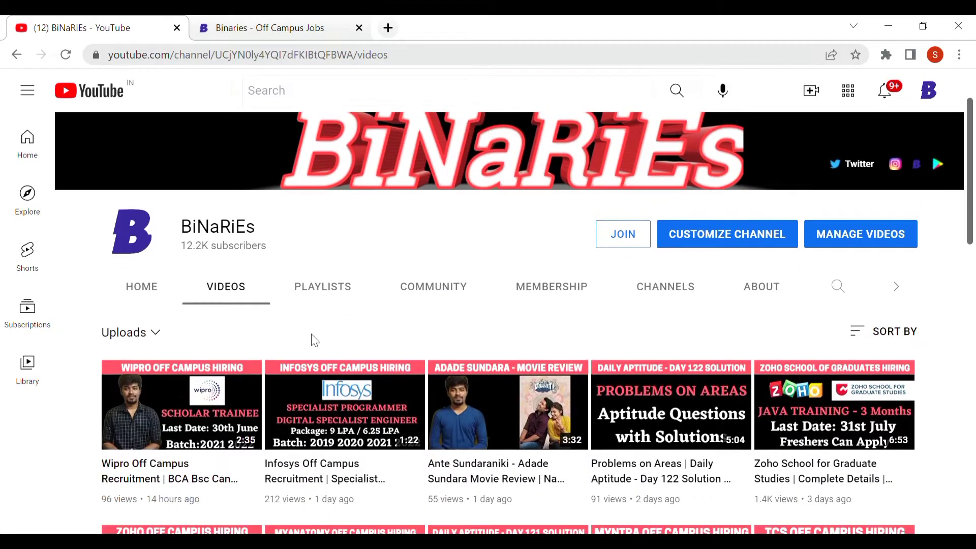
Filter the Binaries Live Jobs list to AMAZON, leaving two Chennai openings.
scroll(down, 3)
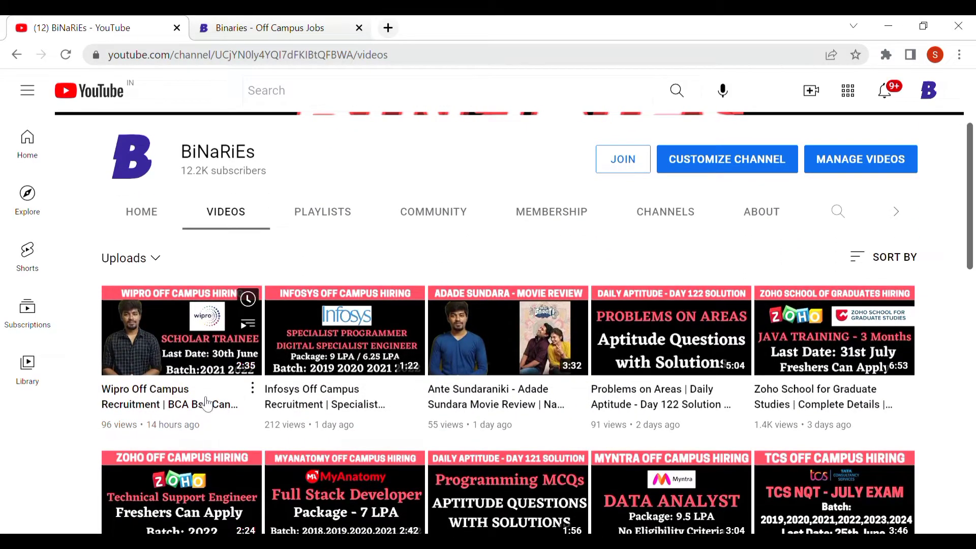
mouse_move(466, 333)
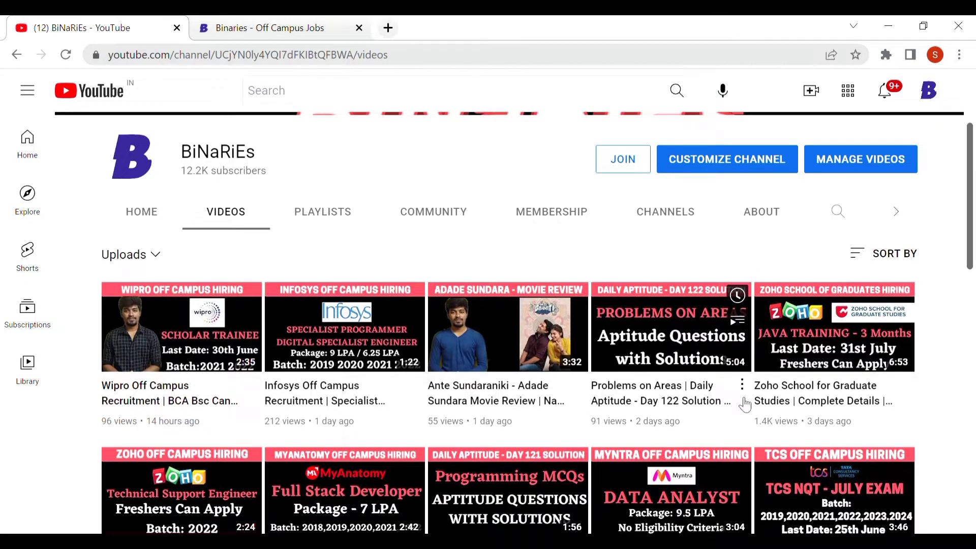
scroll(down, 3)
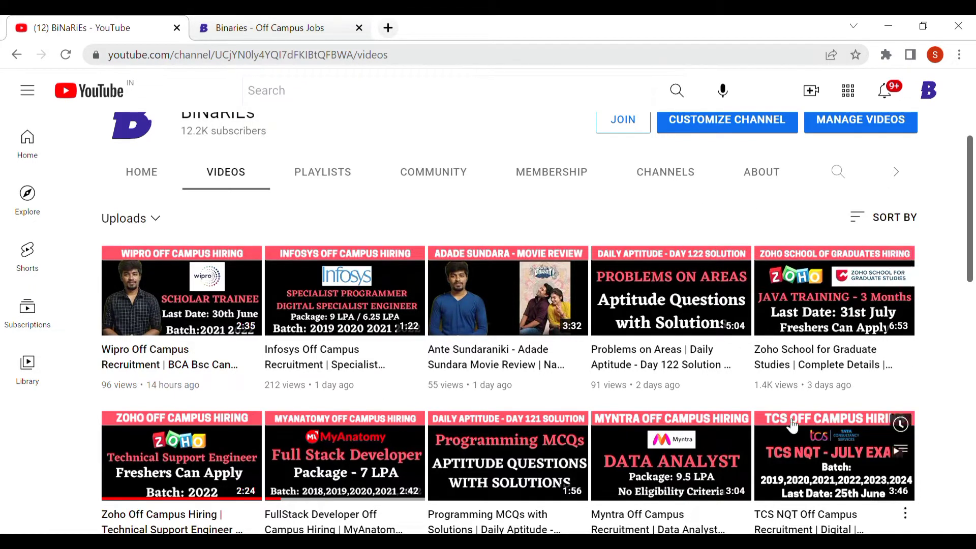
mouse_move(799, 317)
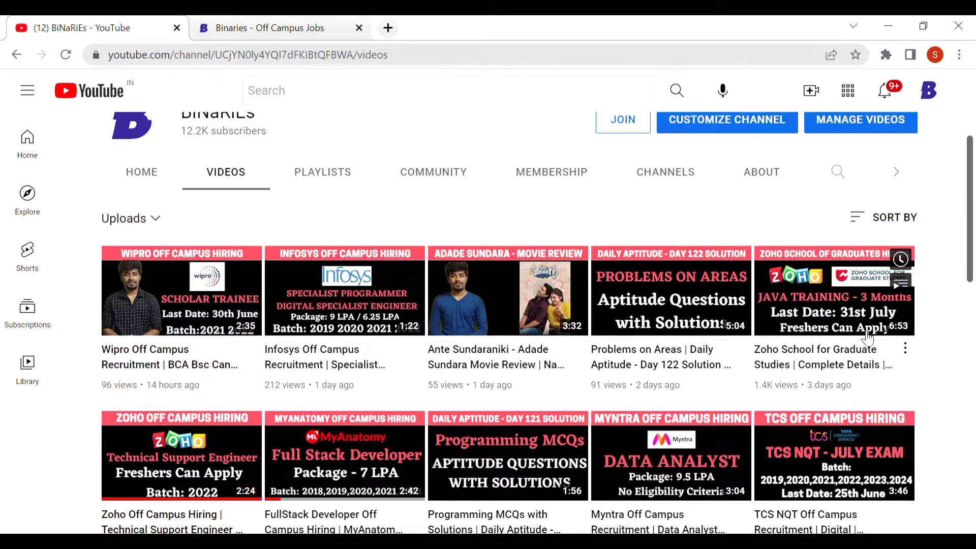
mouse_move(246, 445)
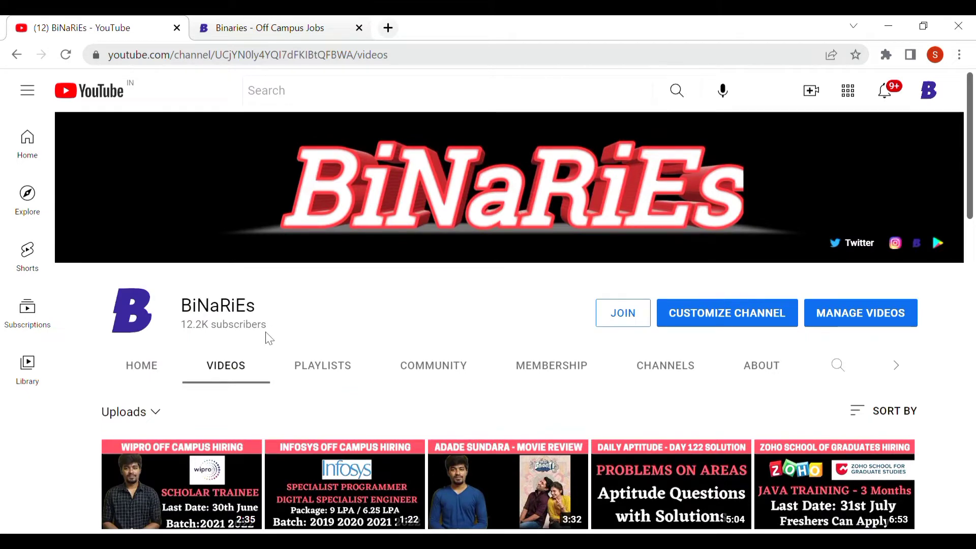
click(277, 28)
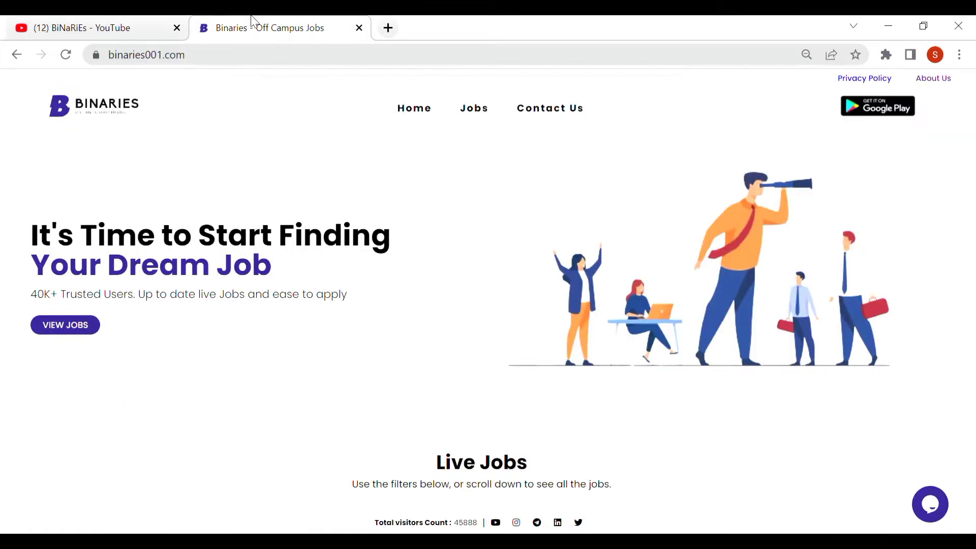
scroll(down, 3)
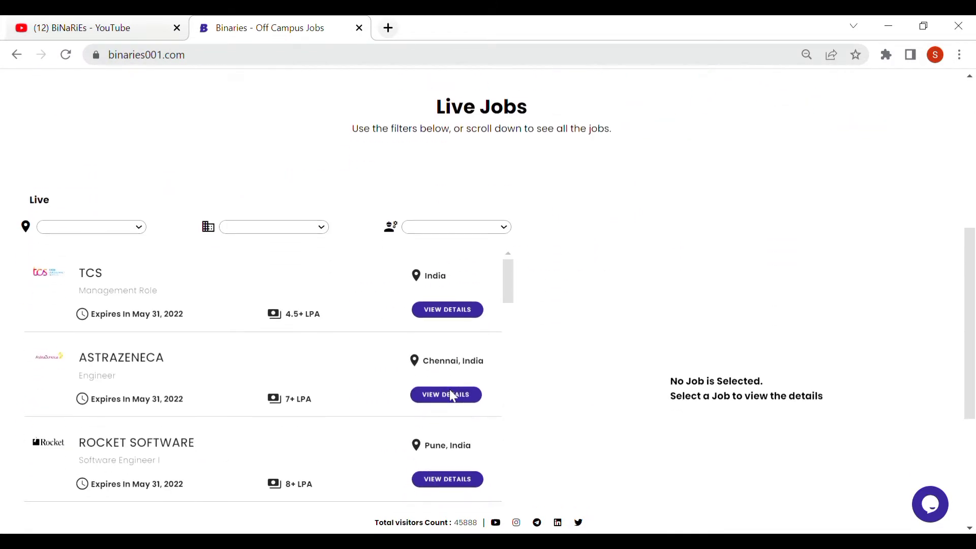
scroll(down, 3)
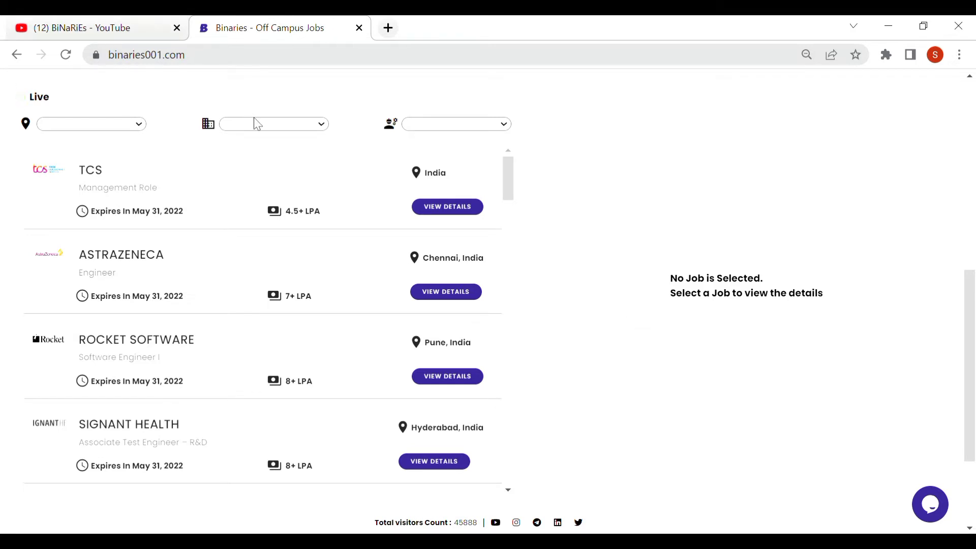
mouse_move(258, 190)
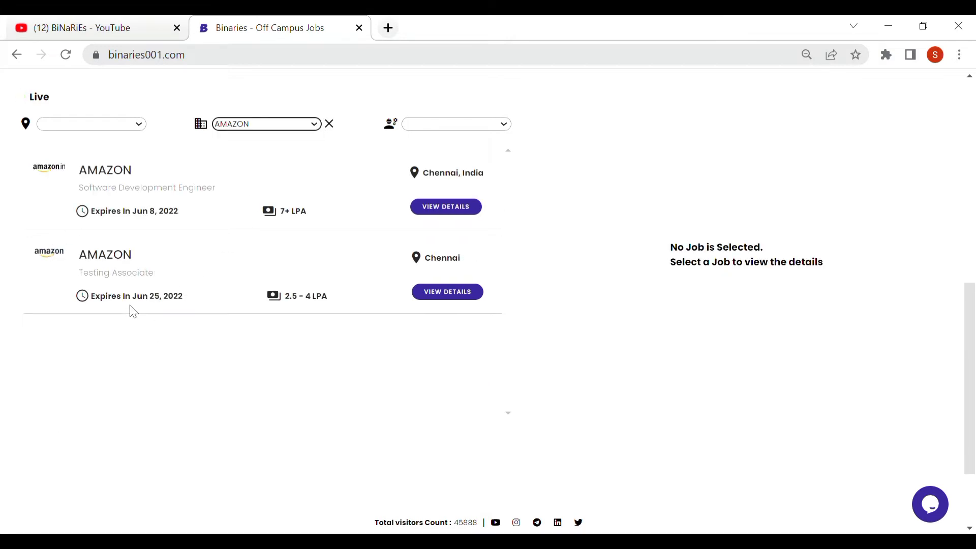
scroll(down, 3)
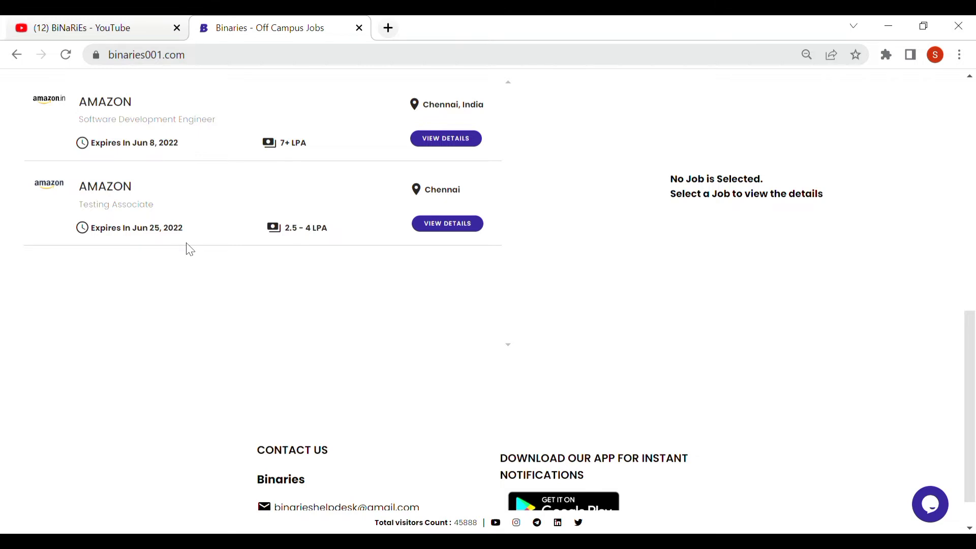
mouse_move(331, 241)
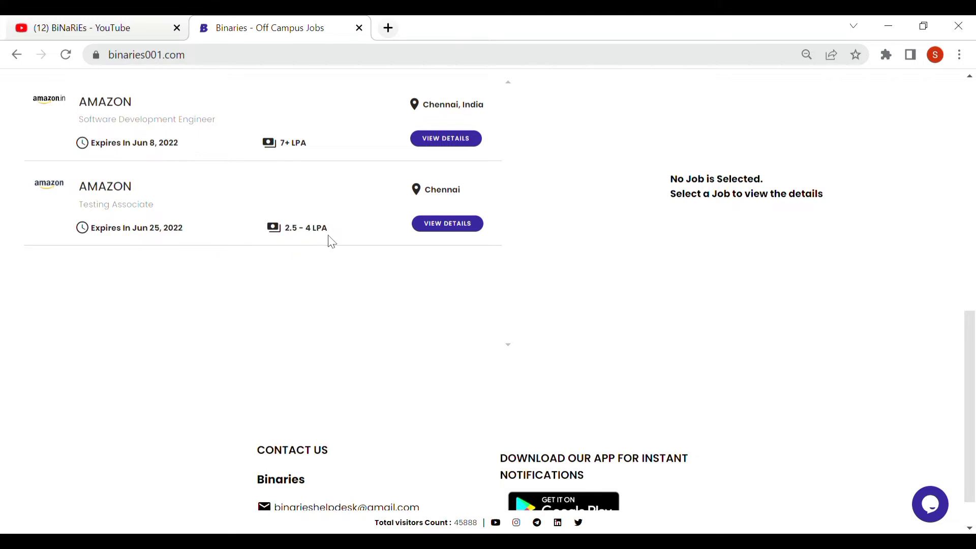
mouse_move(403, 220)
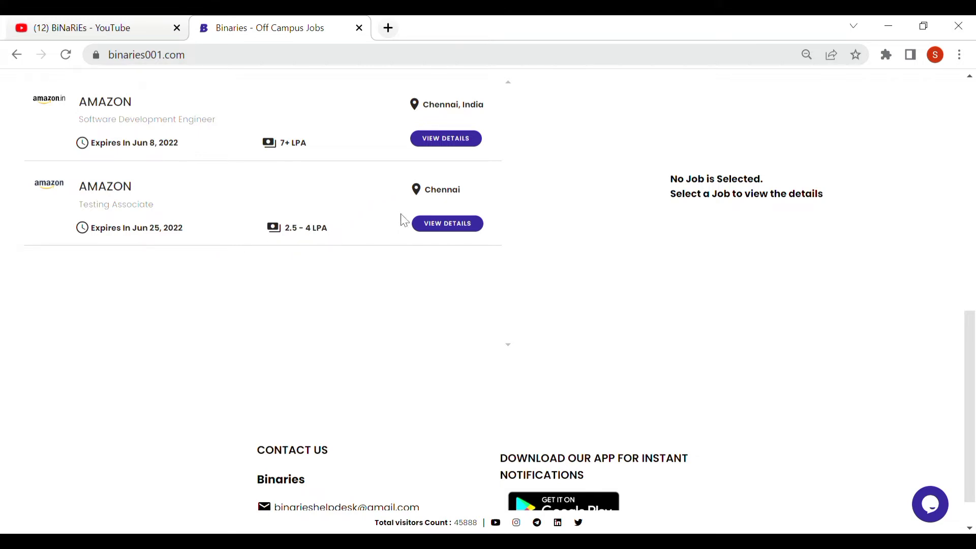
View the Testing Associate card's details, reading down to its responsibilities and apply-steps video.
click(446, 223)
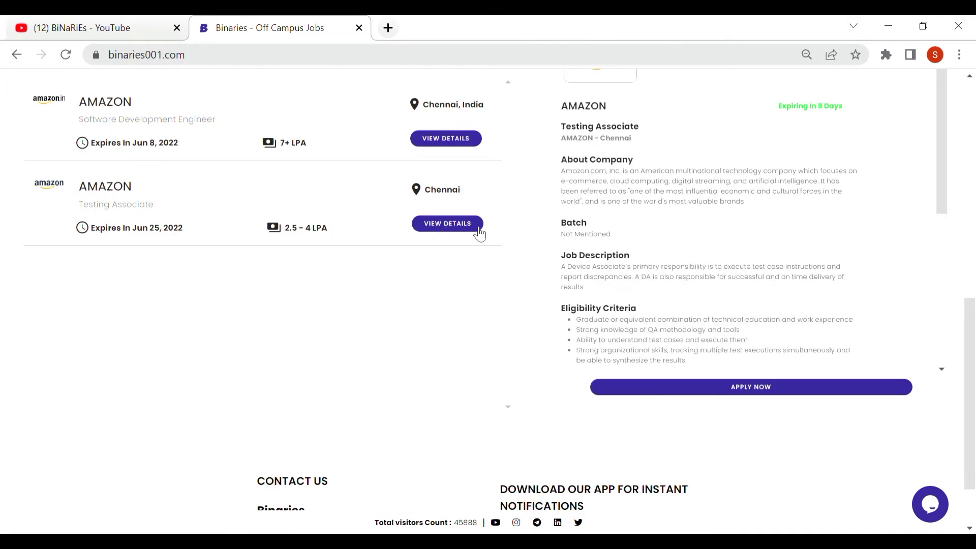
scroll(down, 3)
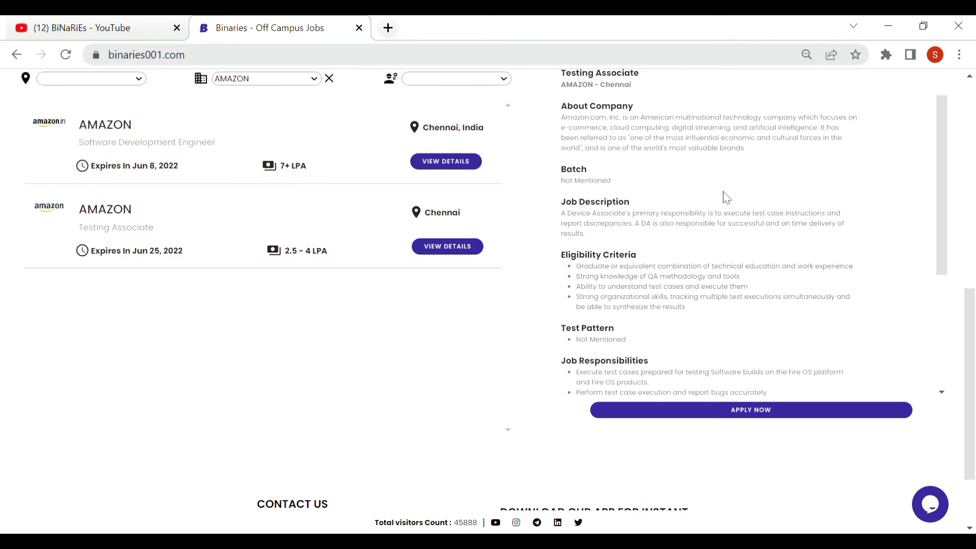
scroll(down, 3)
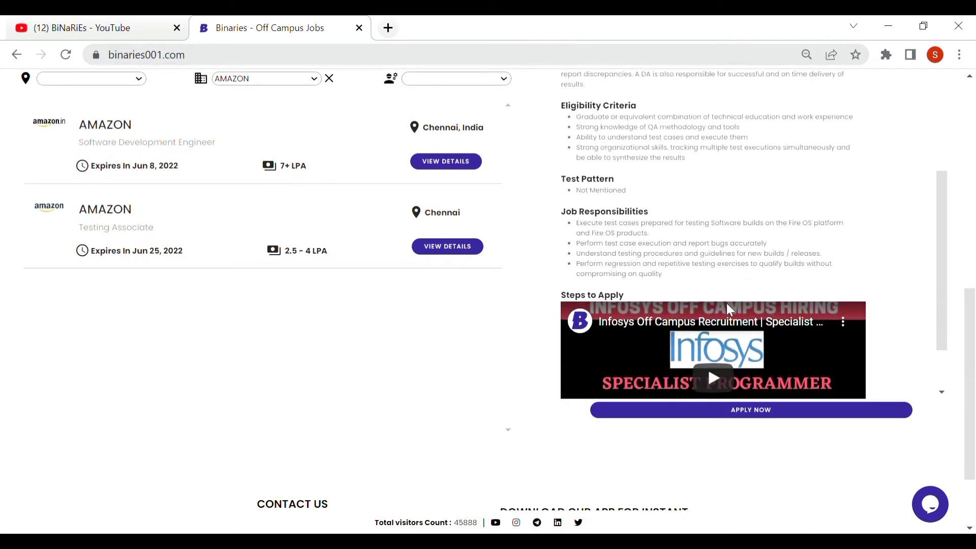
scroll(down, 3)
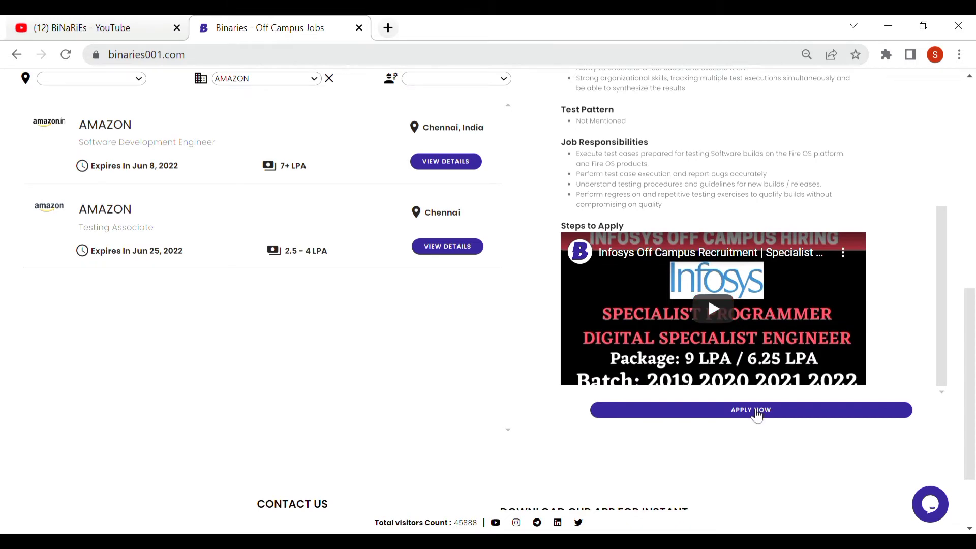
Open the amazon.jobs Testing Associate posting (Job ID 2069719) and read through its preferred qualifications.
click(750, 410)
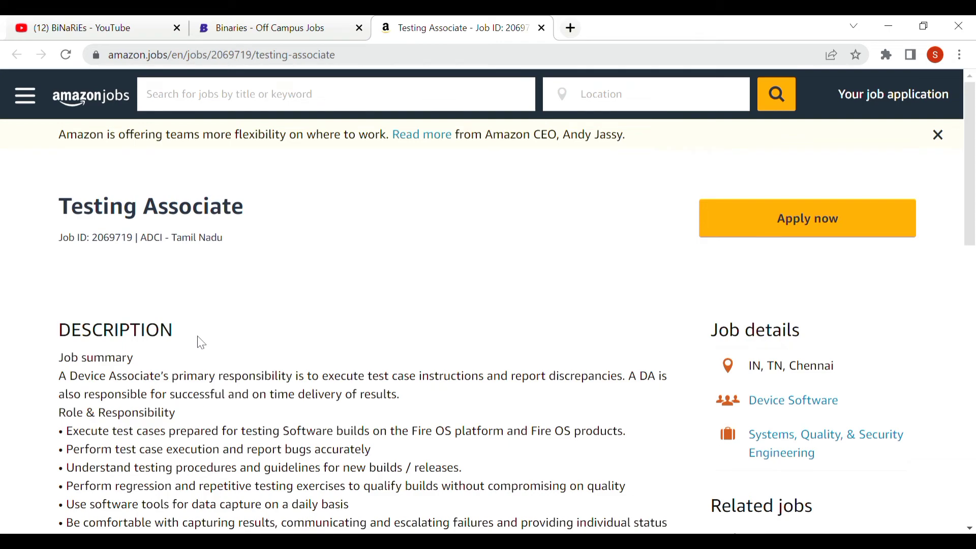
scroll(down, 3)
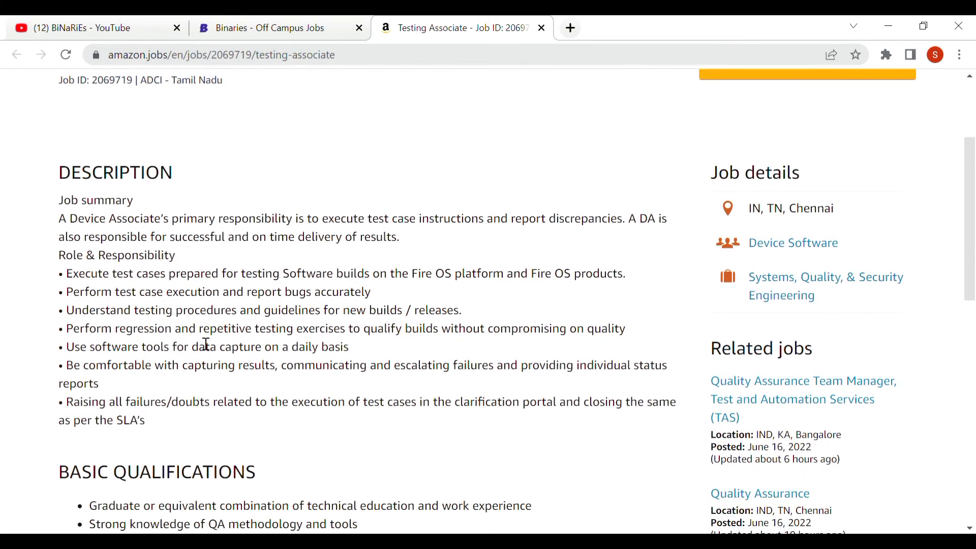
scroll(down, 3)
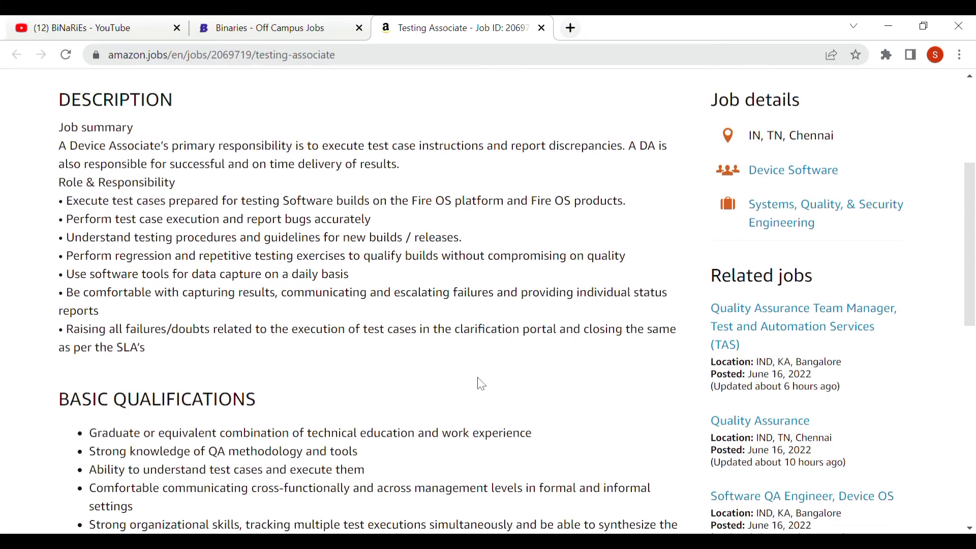
scroll(down, 3)
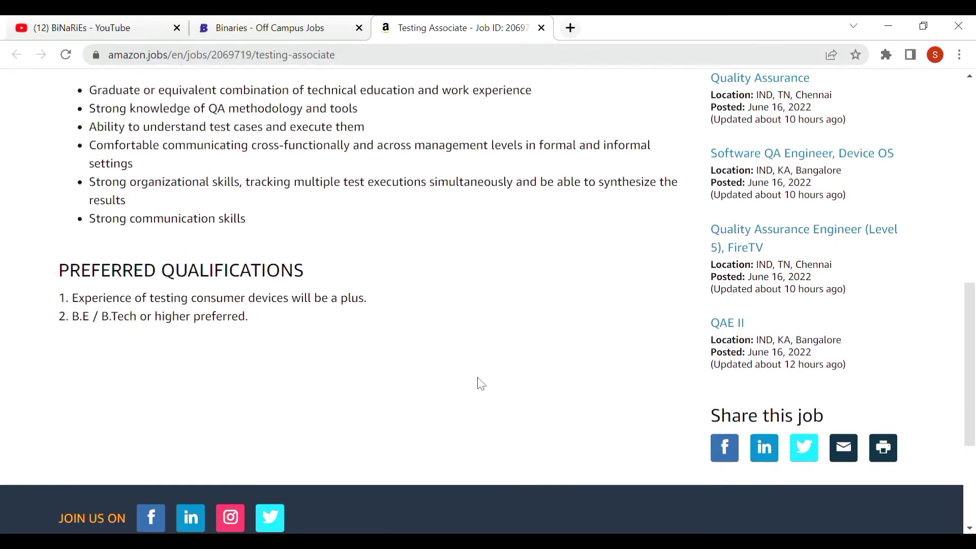